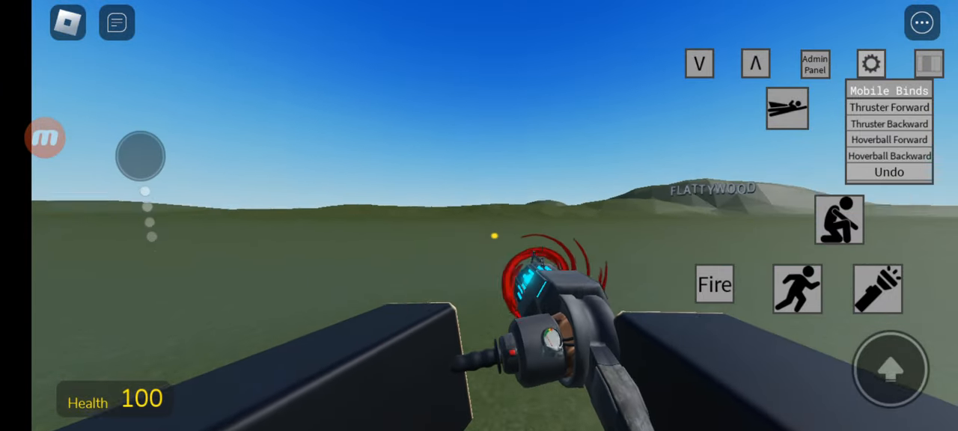
Step: Bring up the Workshop Addons catalogue listing b-9, anxiety and Horror Mario
left_click(714, 284)
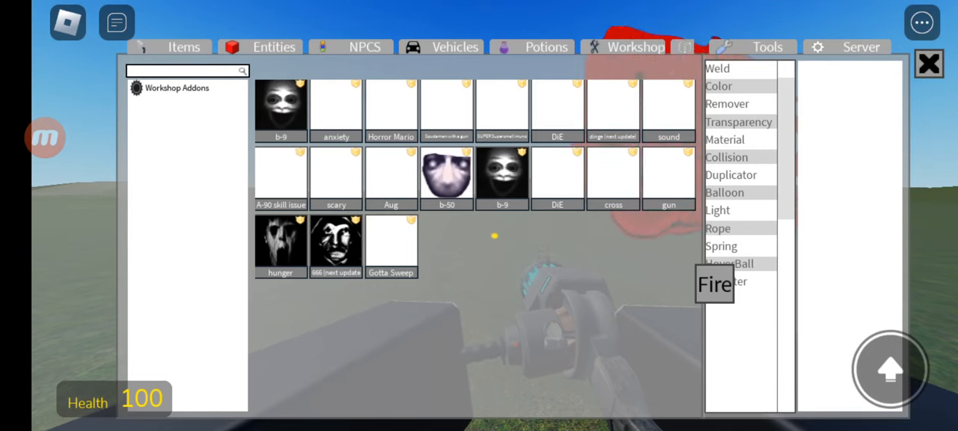
Step: Spawn a workshop nextbot, close the menu, and let it chase until the view darkens
left_click(928, 63)
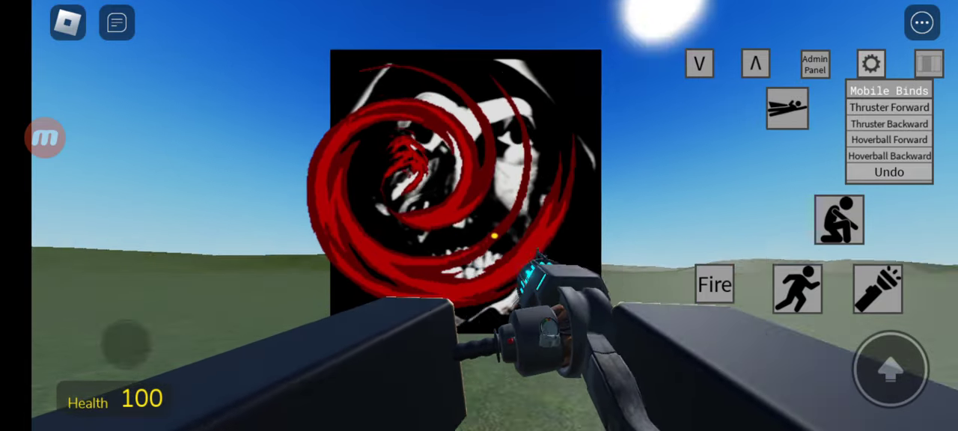
left_click(888, 172)
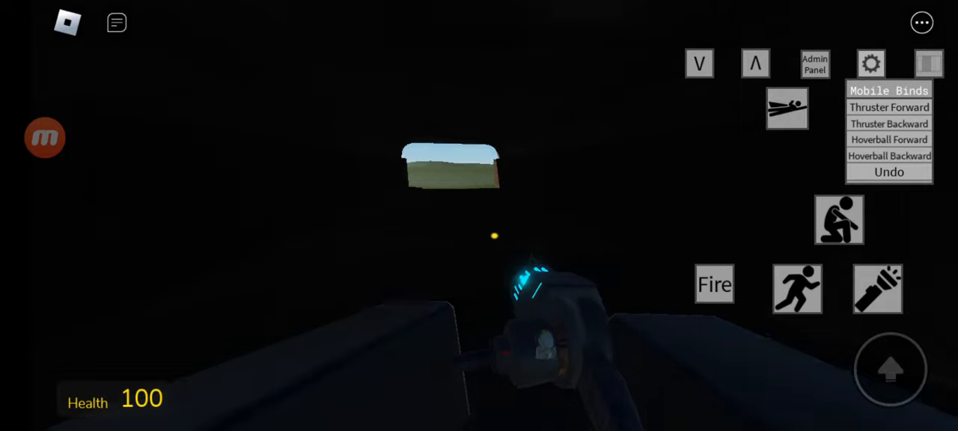
Step: Use the Admin Panel's Clear Objects to remove the nextbot, restoring daylight
left_click(814, 63)
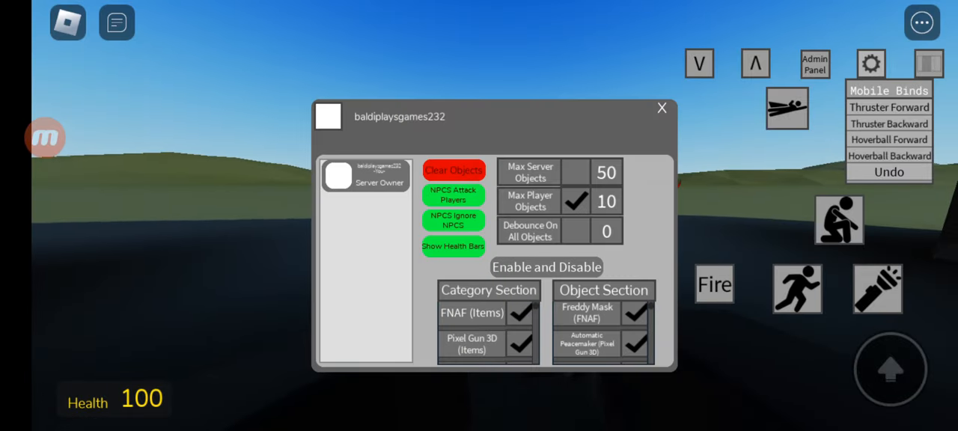
left_click(661, 107)
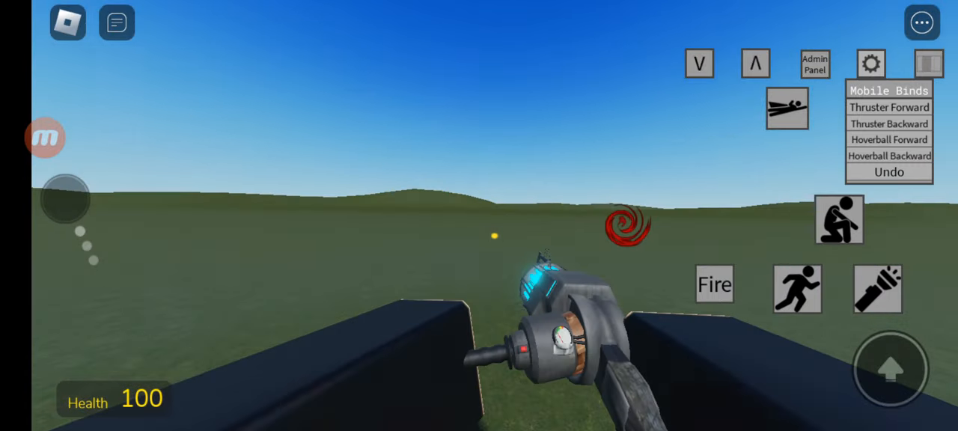
left_click(889, 172)
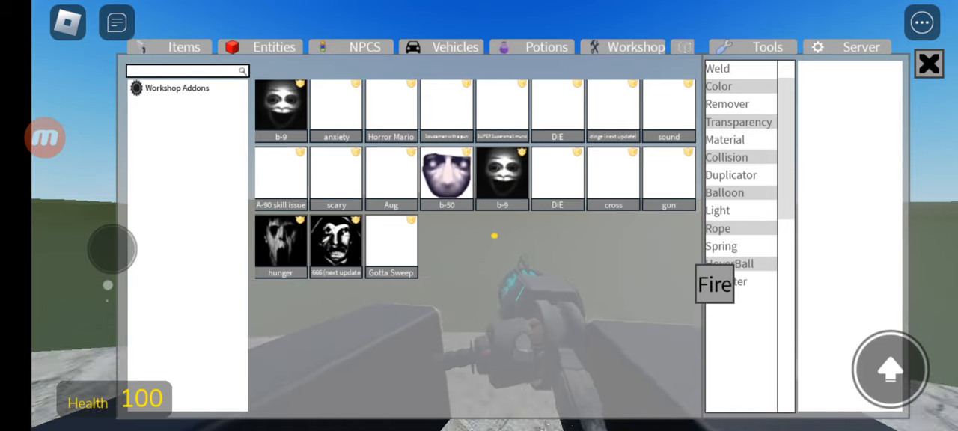
Step: Spawn the red swirling entity from the Workshop Addons grid
left_click(928, 63)
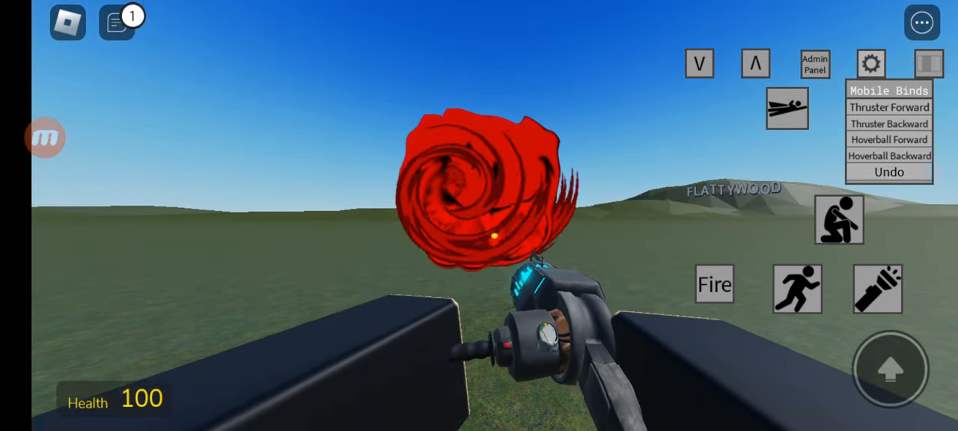
Step: Let the nextbot approach across the field, then review the Admin Panel NPC settings
left_click(889, 172)
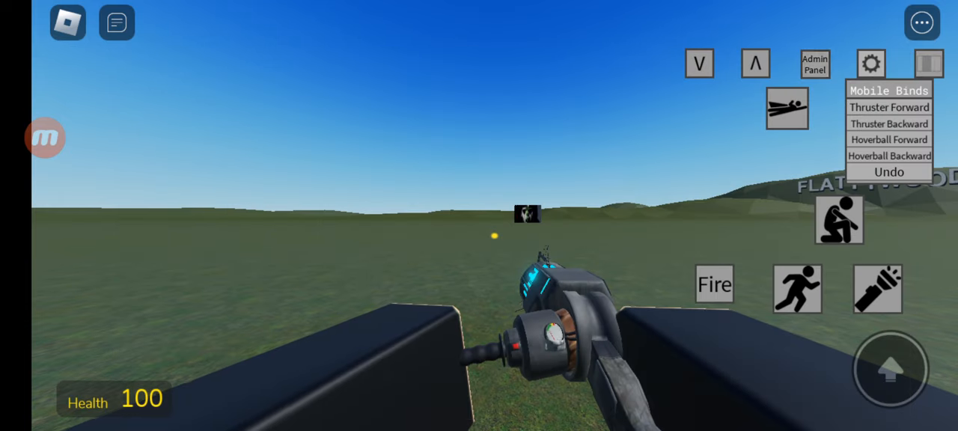
left_click(814, 62)
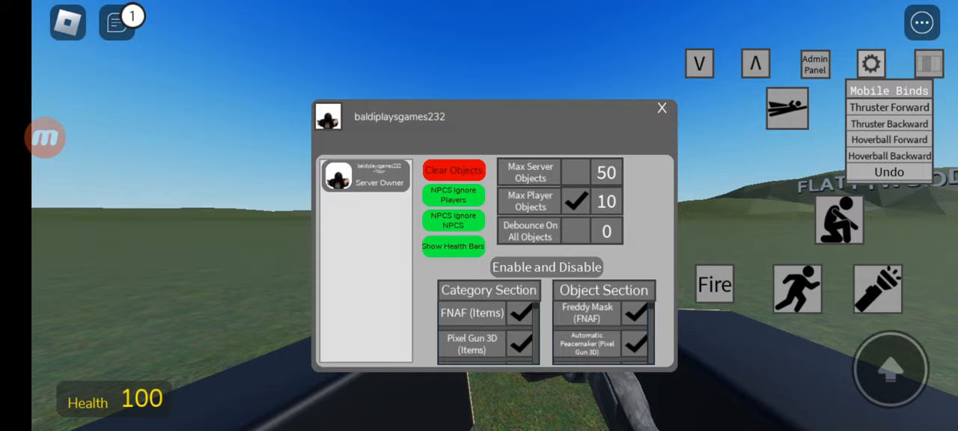
left_click(662, 108)
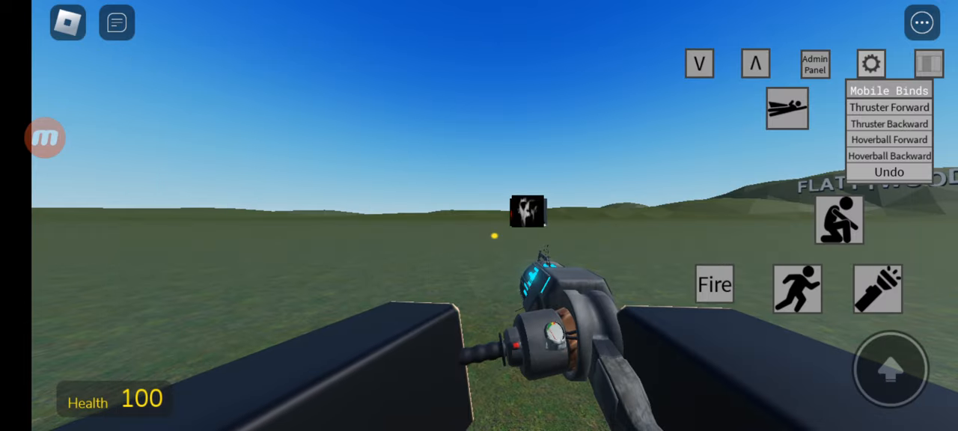